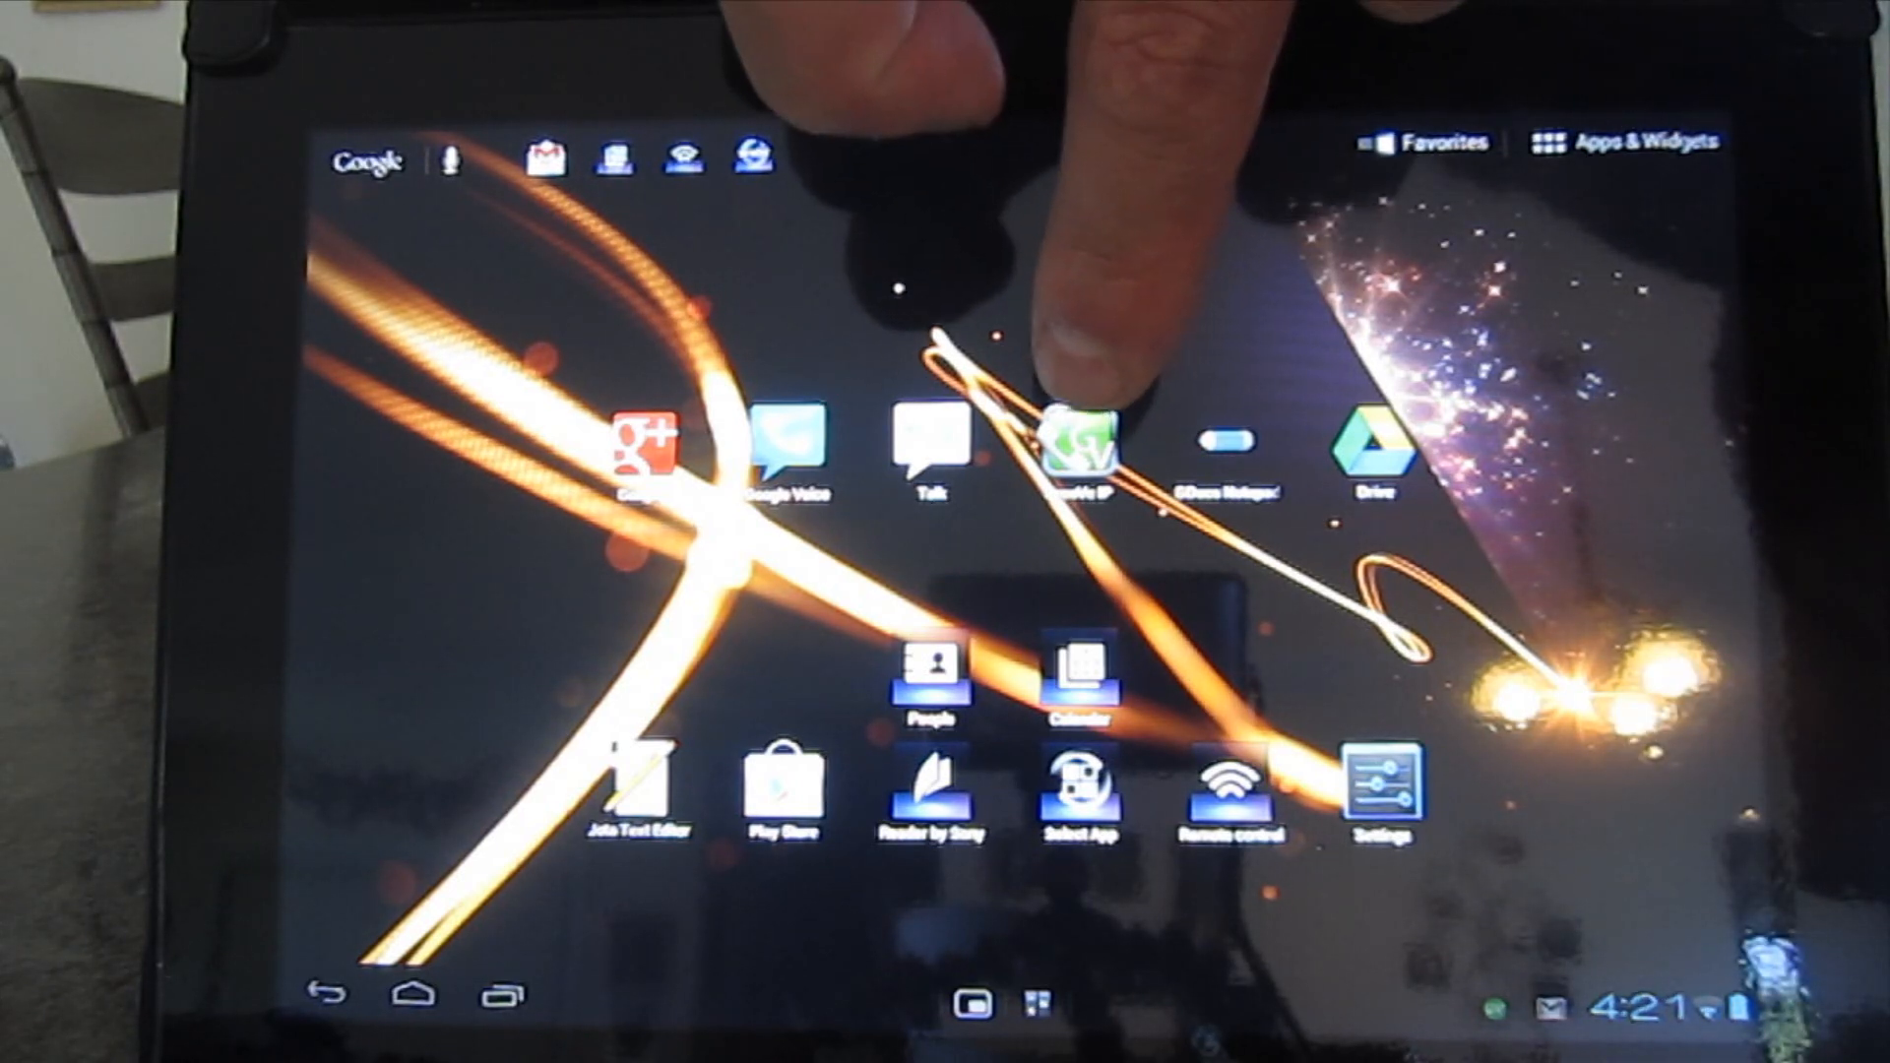
Launch the GrooVe IP app from its home screen icon.
click(1079, 440)
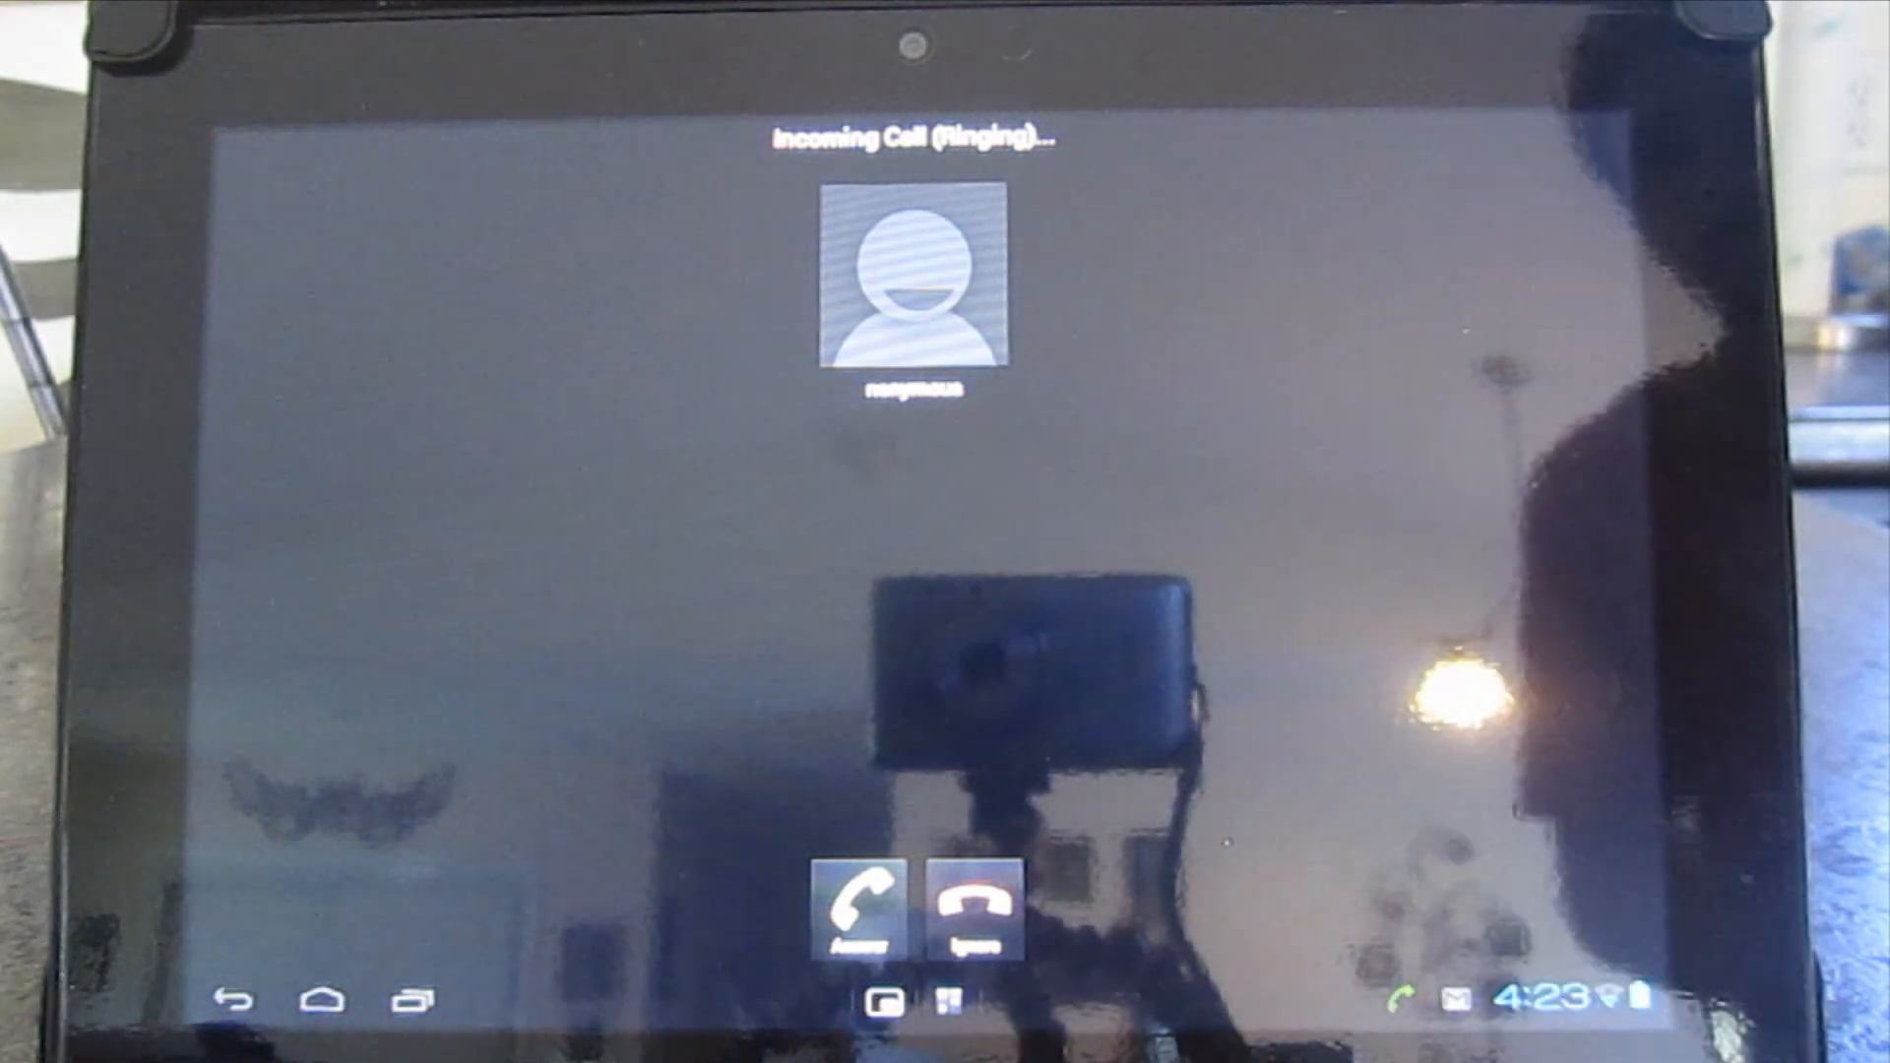
Answer the incoming call on the Incoming Call screen.
click(860, 906)
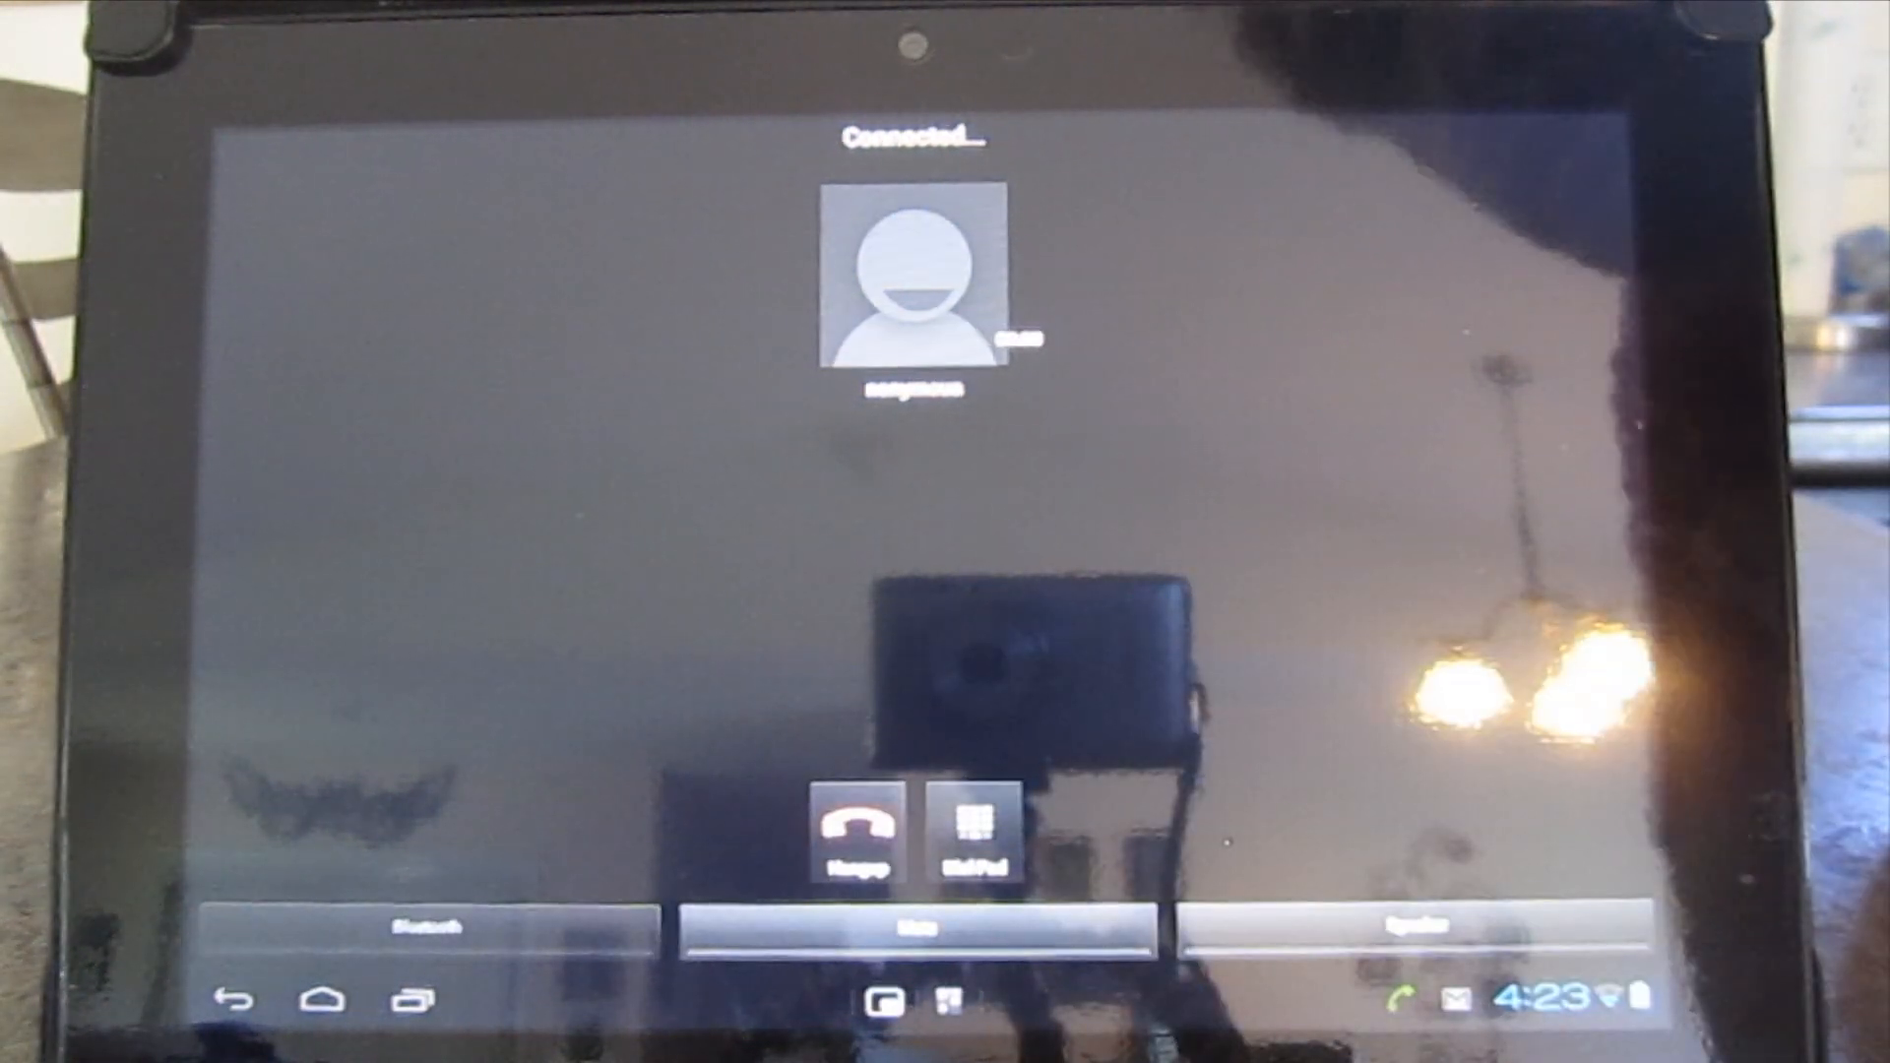